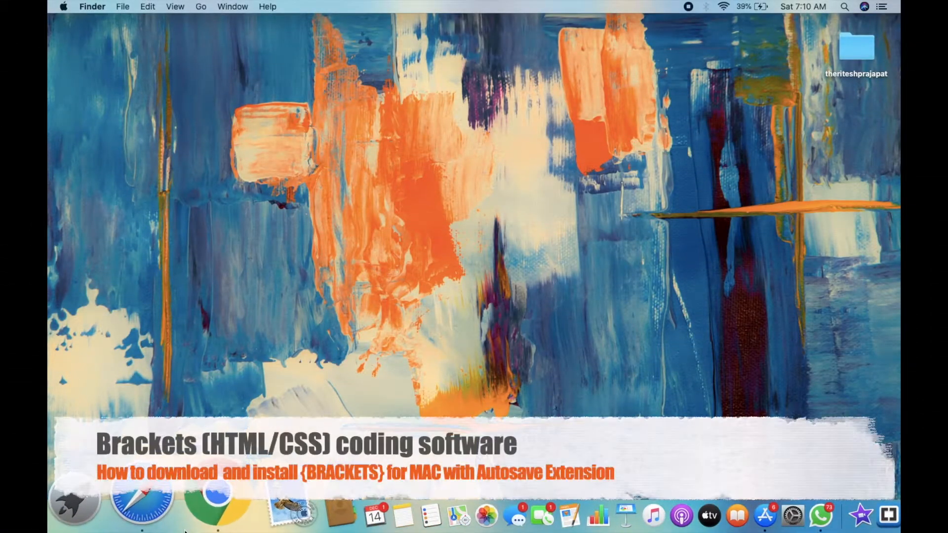
# - Search Google for Brackets for Mac and reach brackets.io via the Softonic Free Download links
pyautogui.write('bracket for mac')
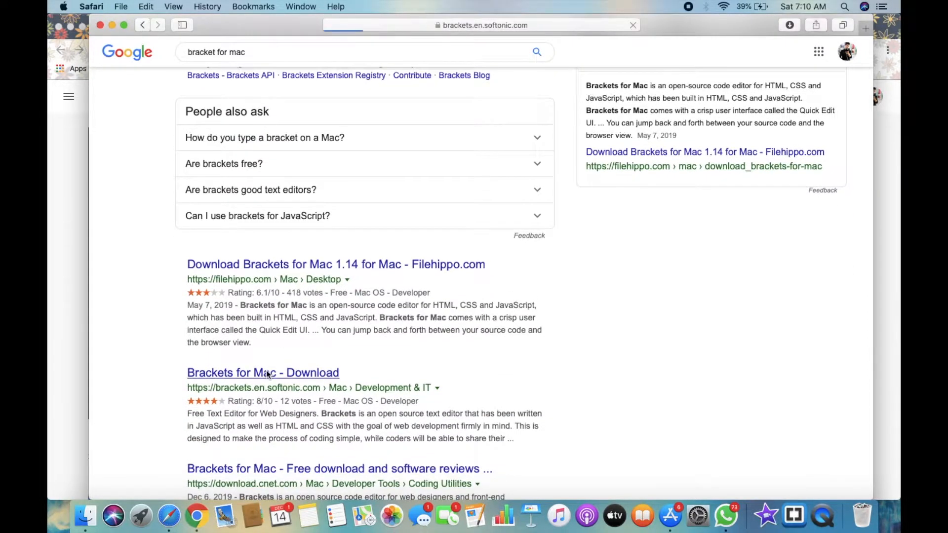
pyautogui.click(263, 372)
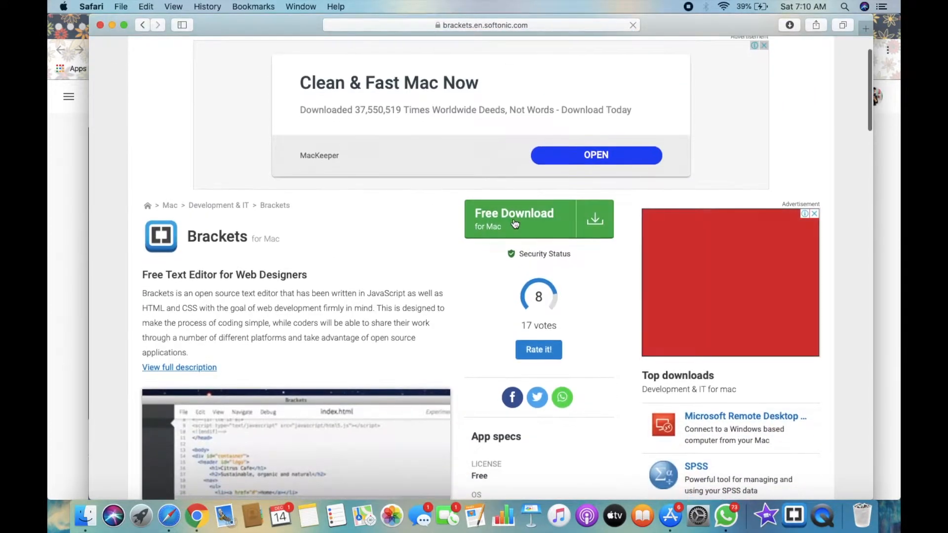
pyautogui.click(513, 219)
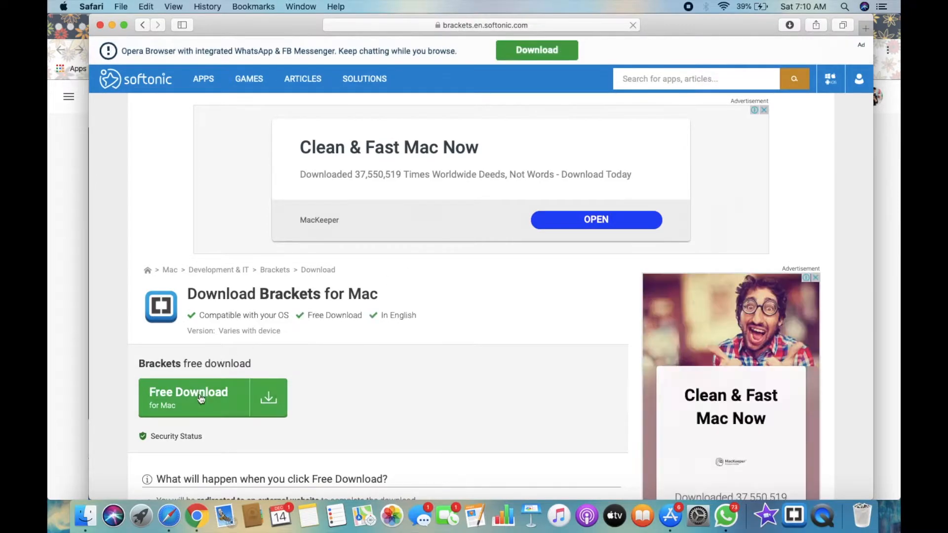
pyautogui.click(188, 397)
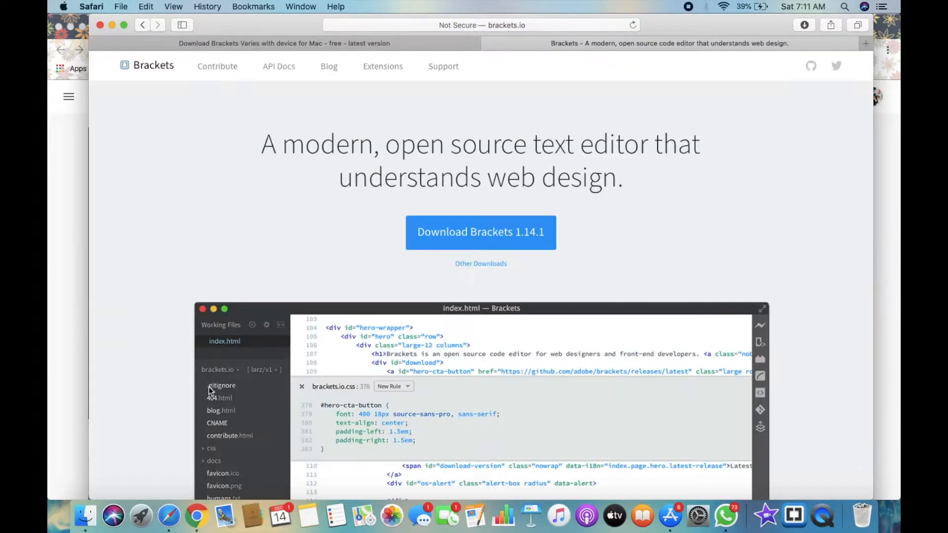
# - Download the Brackets 1.14.1 installer, allowing downloads from brackets.io, and check its progress
pyautogui.click(480, 231)
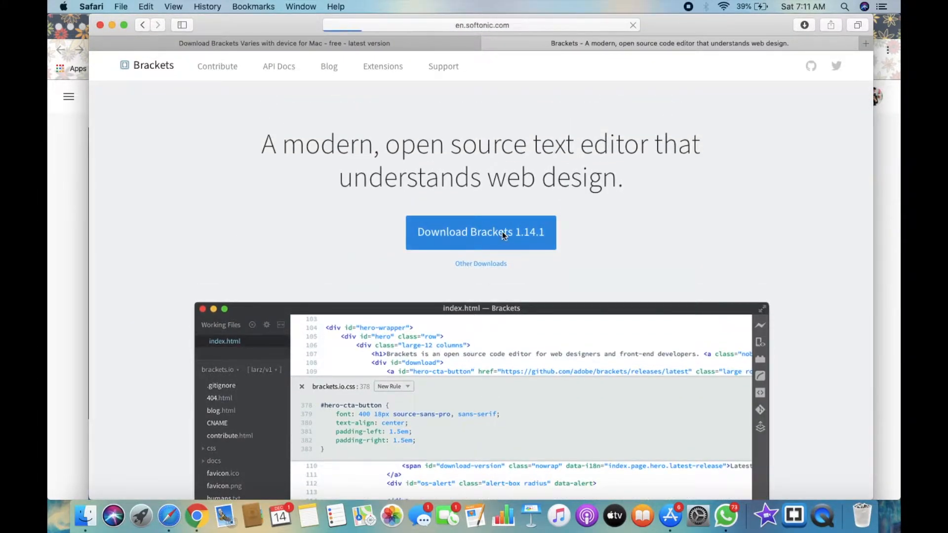
pyautogui.click(480, 232)
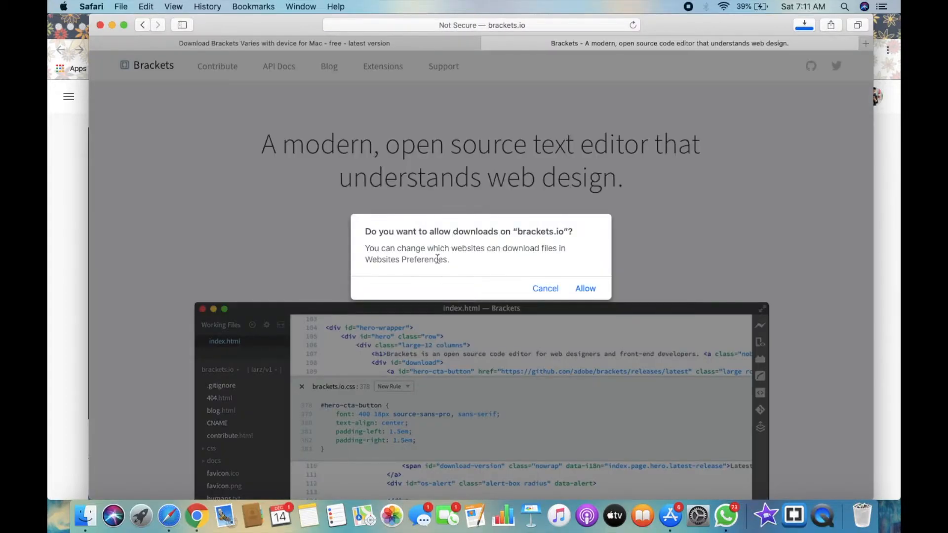
pyautogui.click(584, 288)
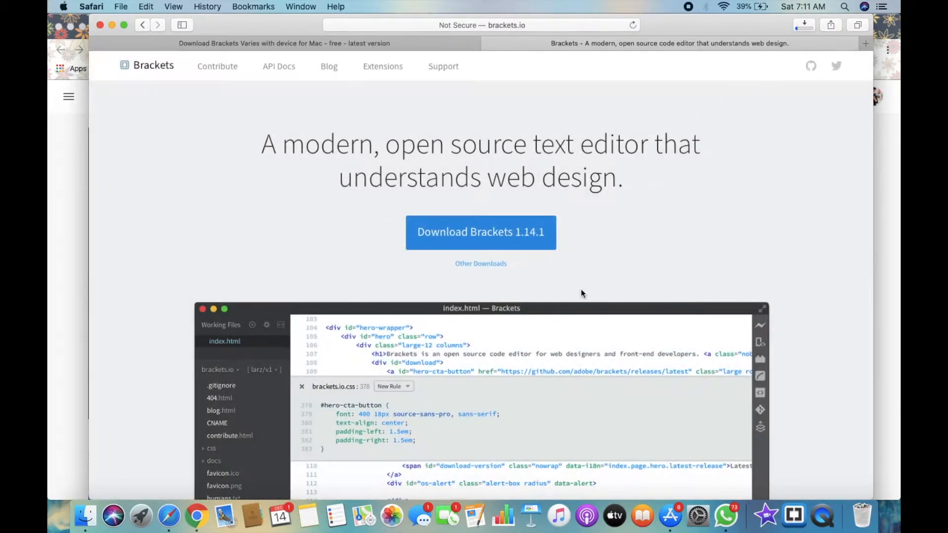
pyautogui.click(804, 25)
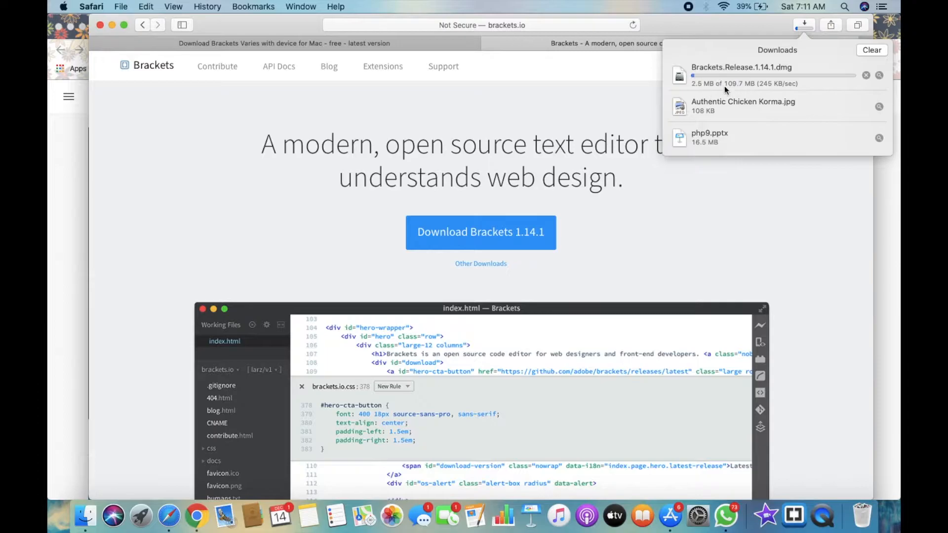
pyautogui.moveTo(769, 191)
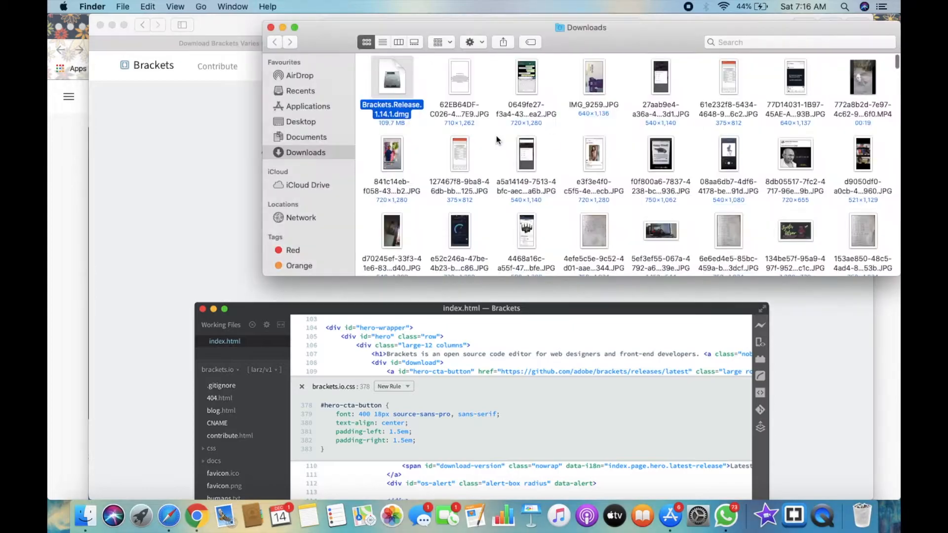
# - Mount Brackets.Release.1.14.1.dmg and copy Brackets into Applications, handling the existing-app prompt
pyautogui.doubleClick(391, 79)
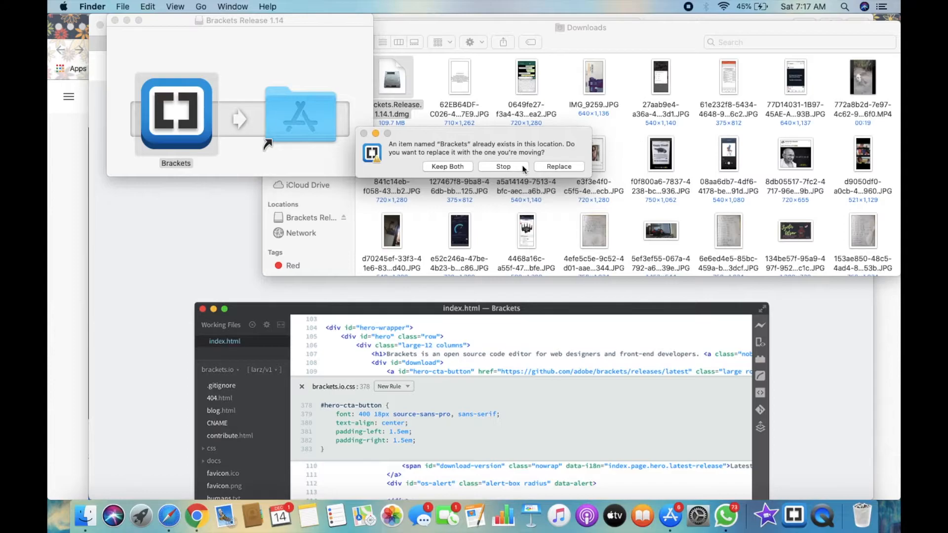
pyautogui.click(559, 165)
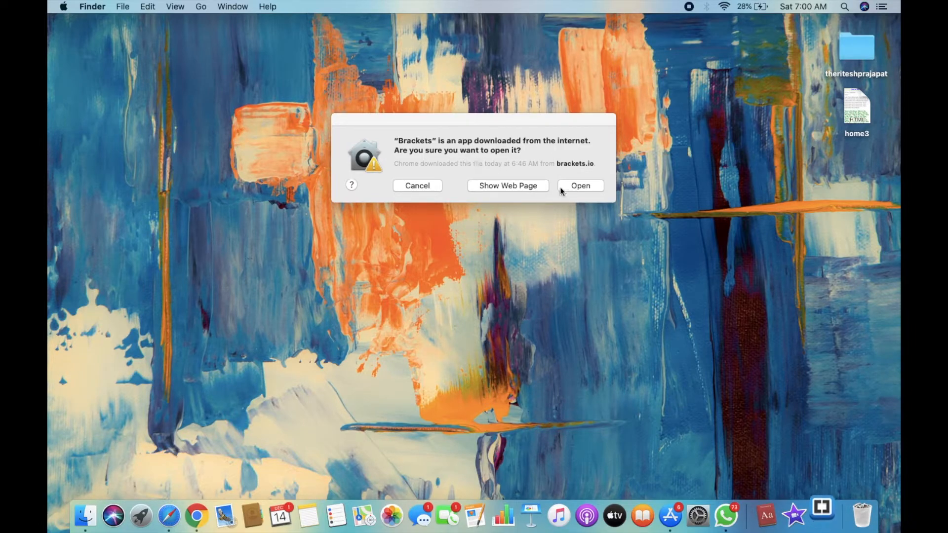
# - Confirm opening the downloaded Brackets app and browse its Getting Started index.html
pyautogui.click(579, 186)
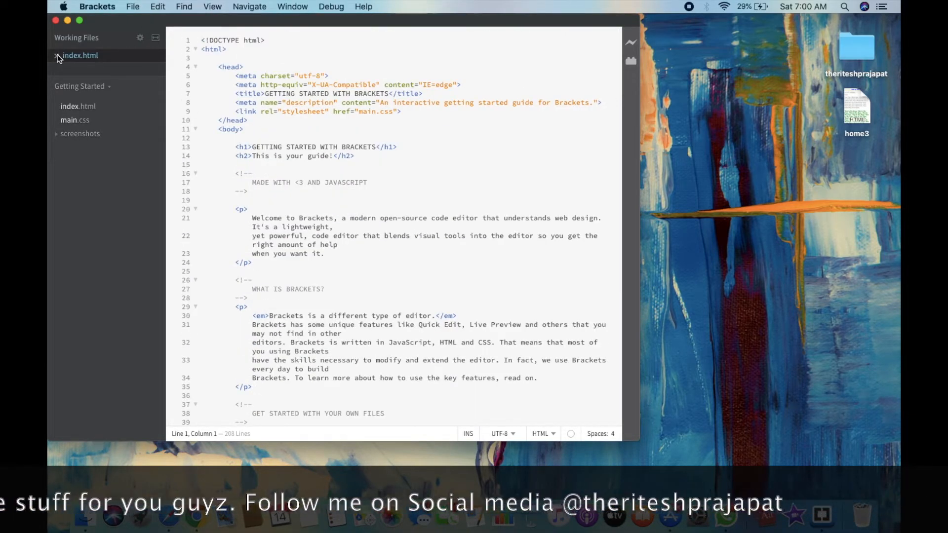
pyautogui.scroll(-3)
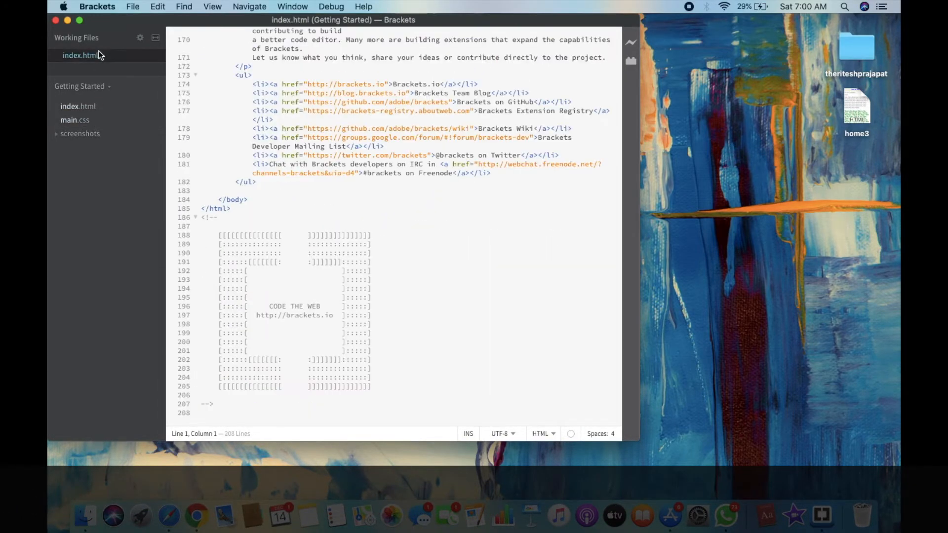
# - Search the Extension Manager for 'autosave' via File > Extension Manager
pyautogui.click(132, 7)
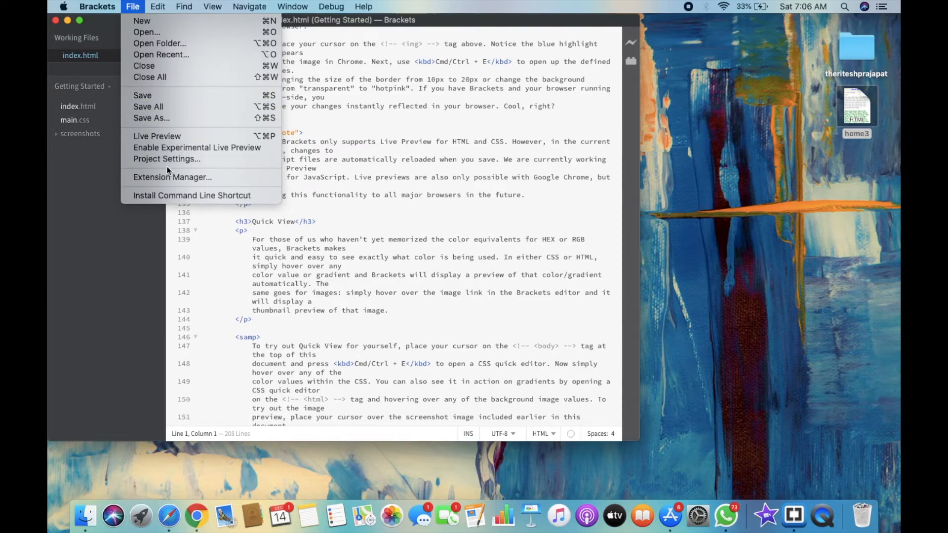
pyautogui.click(172, 177)
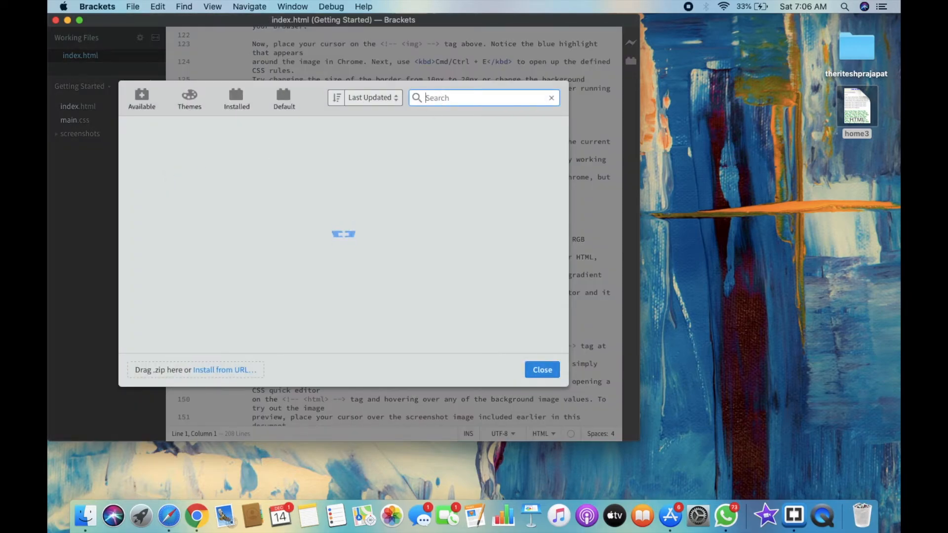
pyautogui.write('aura')
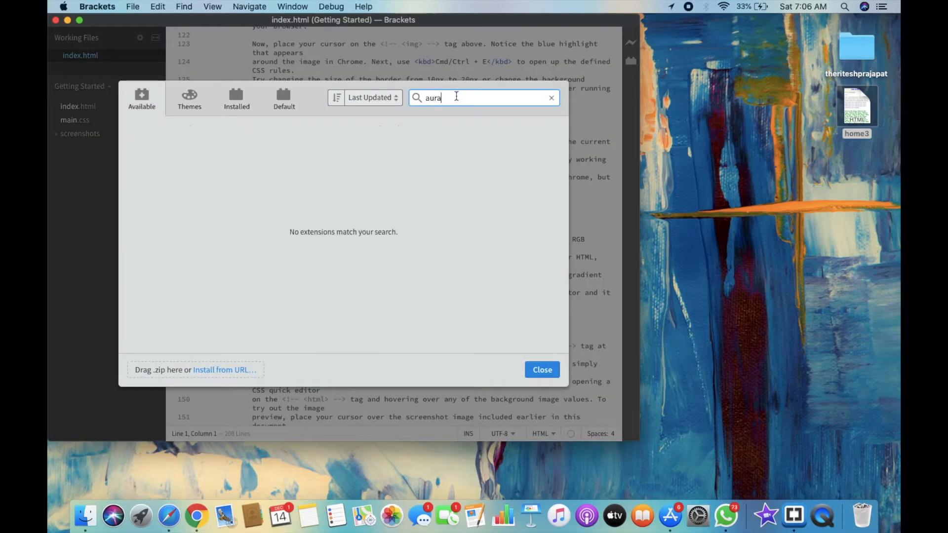
pyautogui.write('auti')
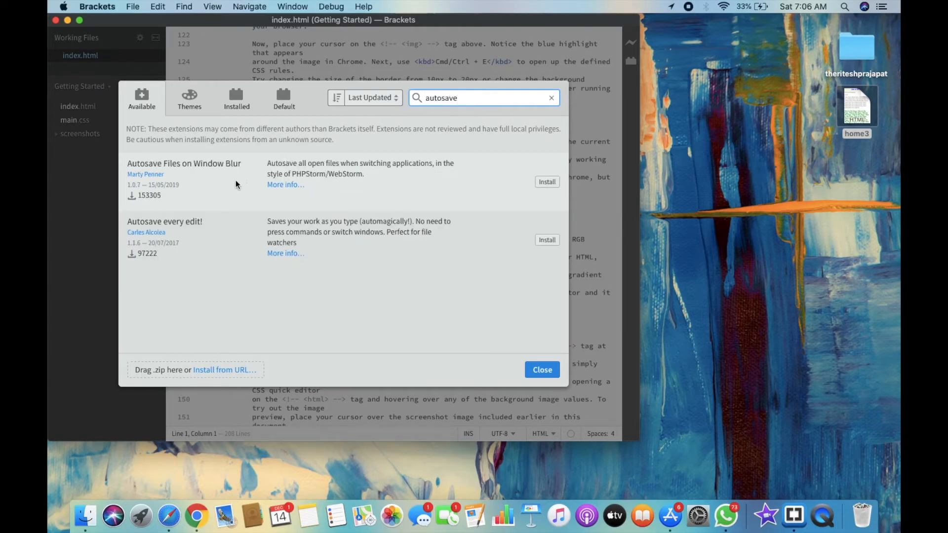
pyautogui.moveTo(547, 242)
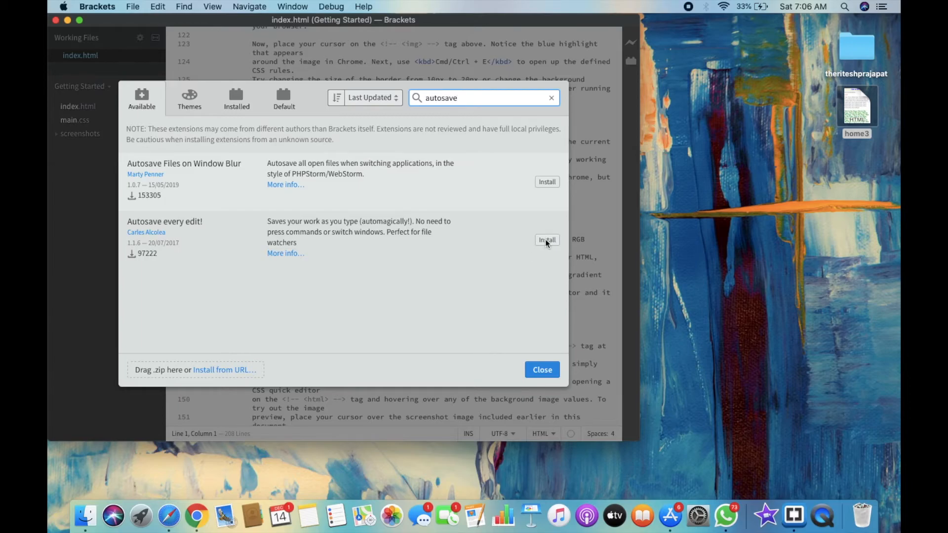
# - Install the 'Autosave every edit!' extension and dismiss the success message
pyautogui.click(547, 239)
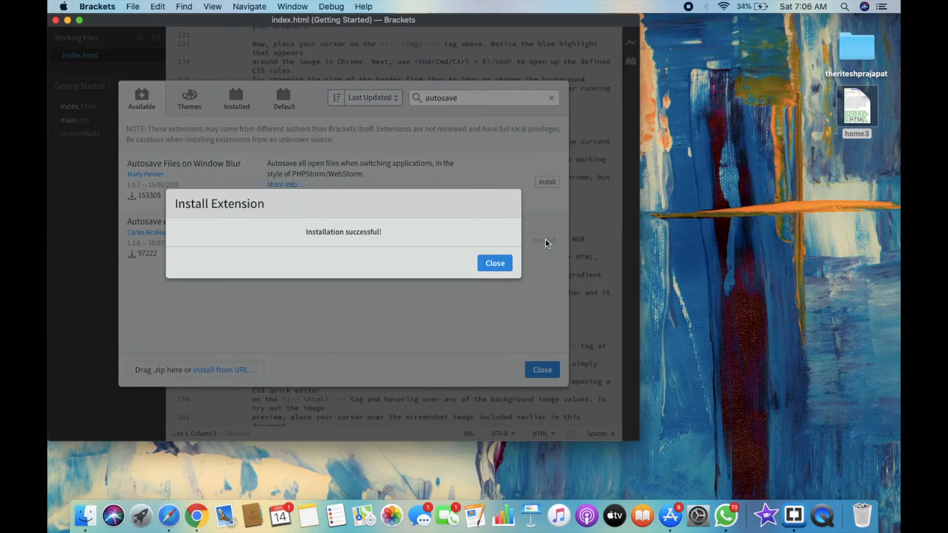
pyautogui.click(495, 263)
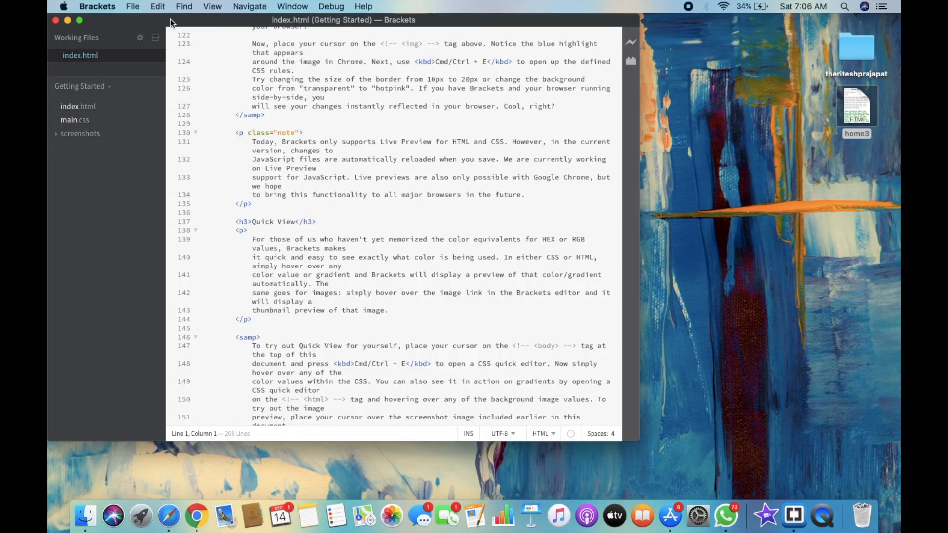